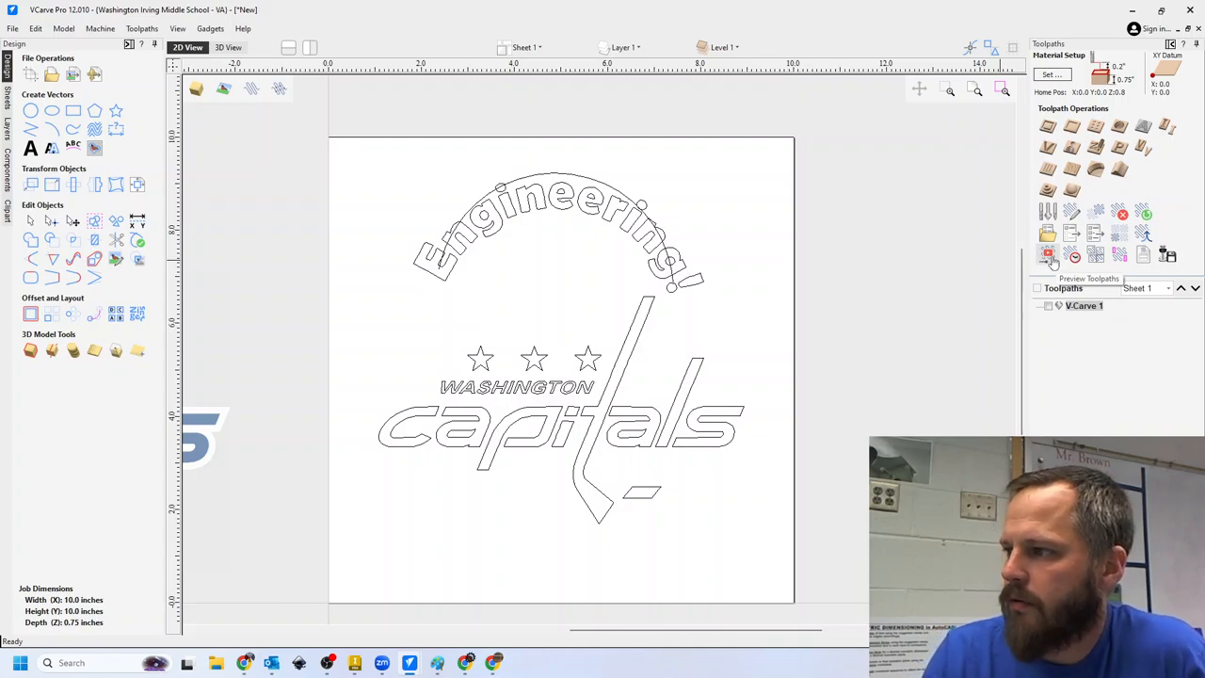
Step: Preview the visible toolpaths carving the sign on the 3D board view
click(1046, 254)
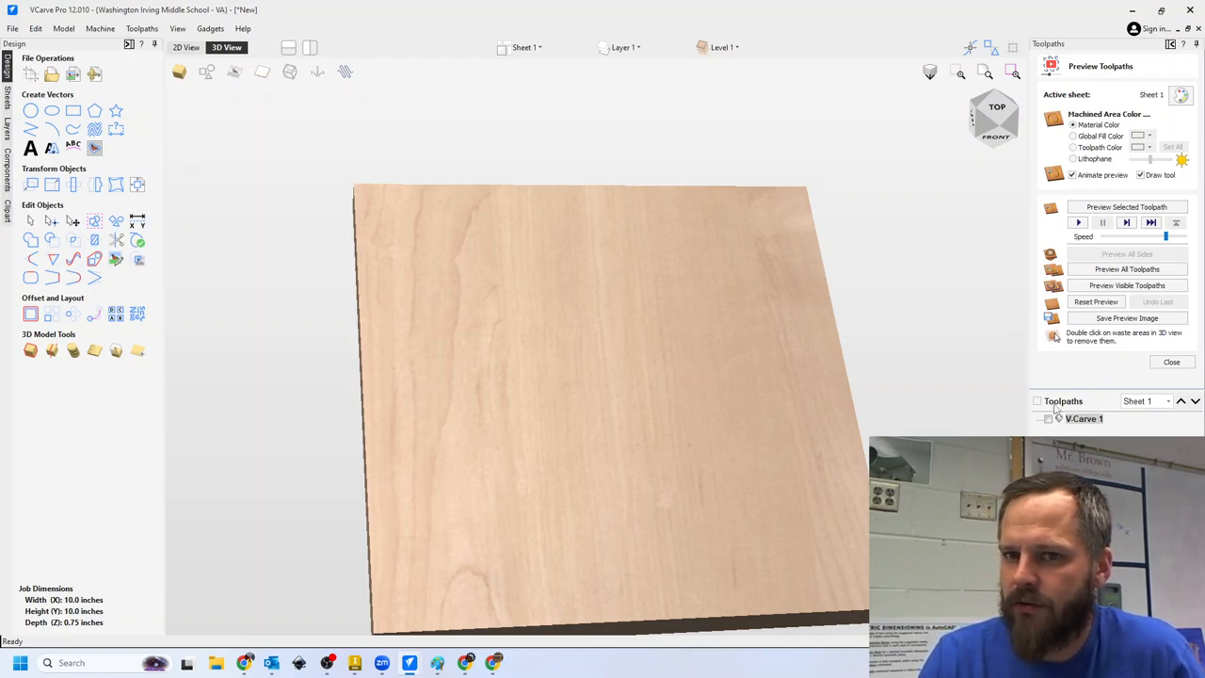
click(1046, 418)
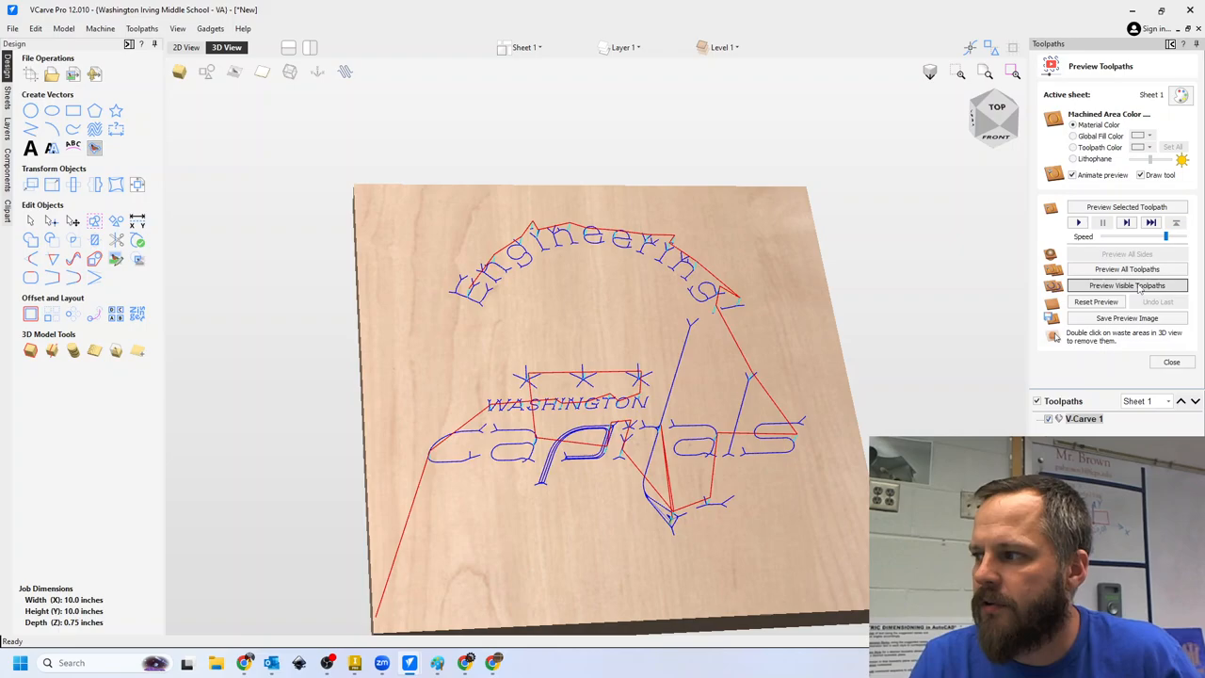
Step: Let the carving animation run until the full 'Engineering!' design is cut
click(1126, 286)
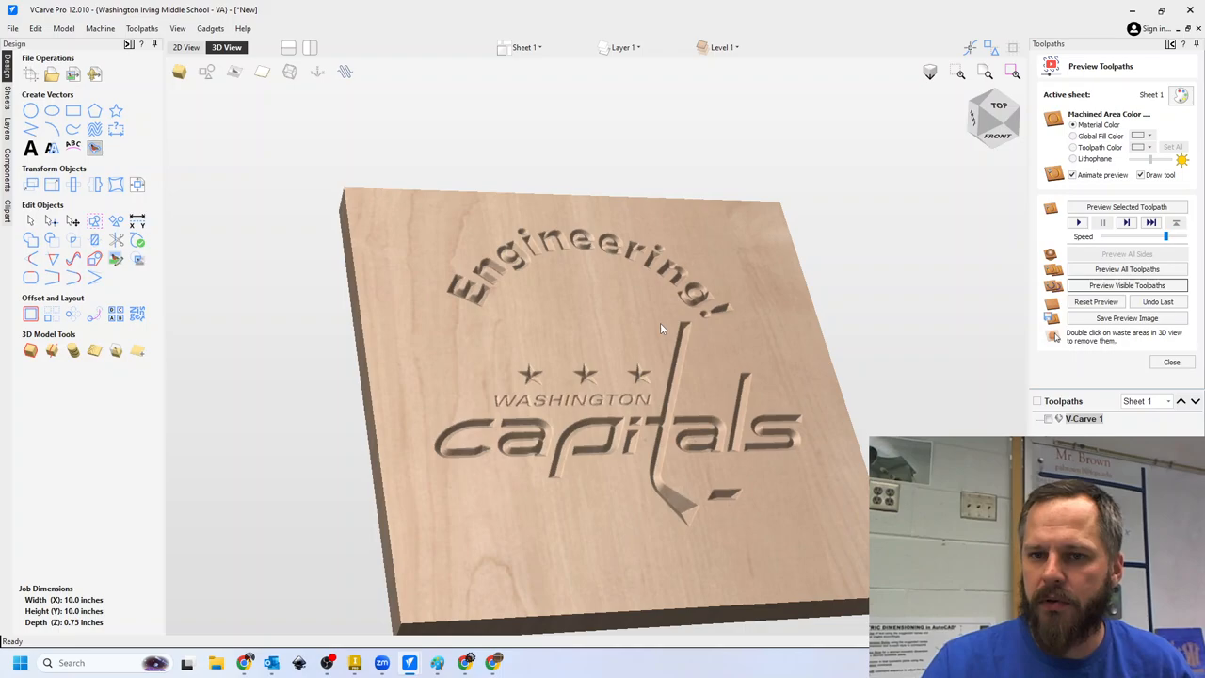
mouse_move(687, 329)
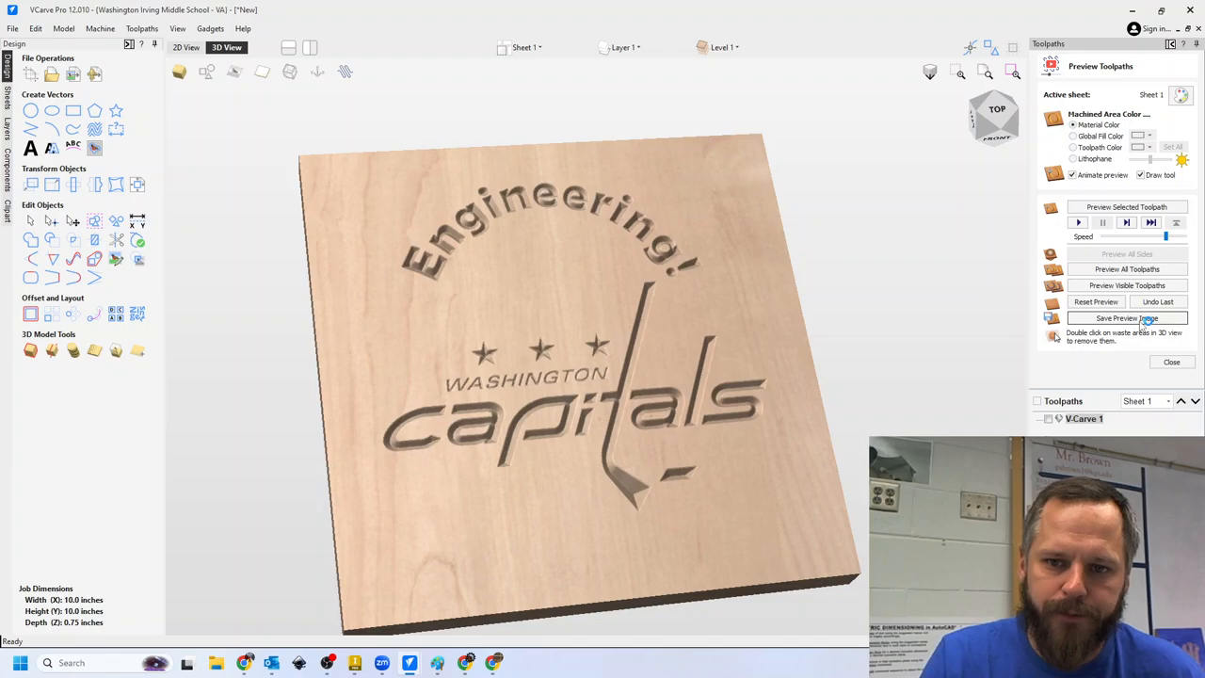
Step: Begin saving the preview image, browsing to Google Drive > My Drive > Engineering
click(1125, 317)
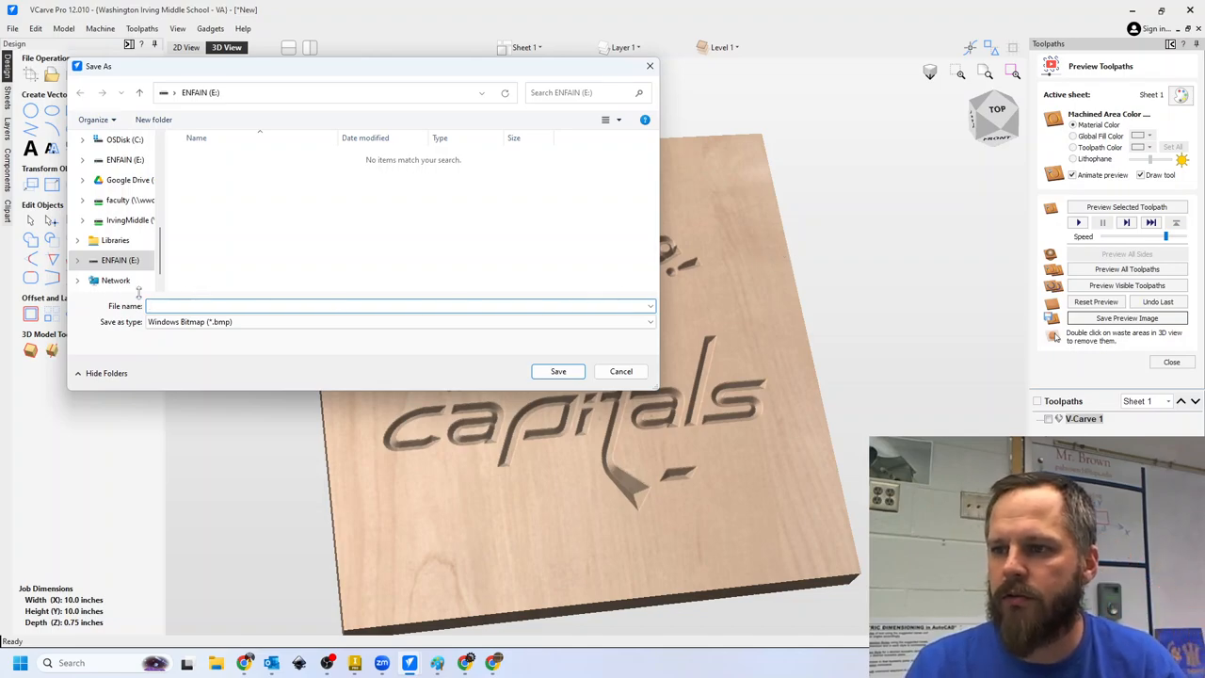
mouse_move(139, 230)
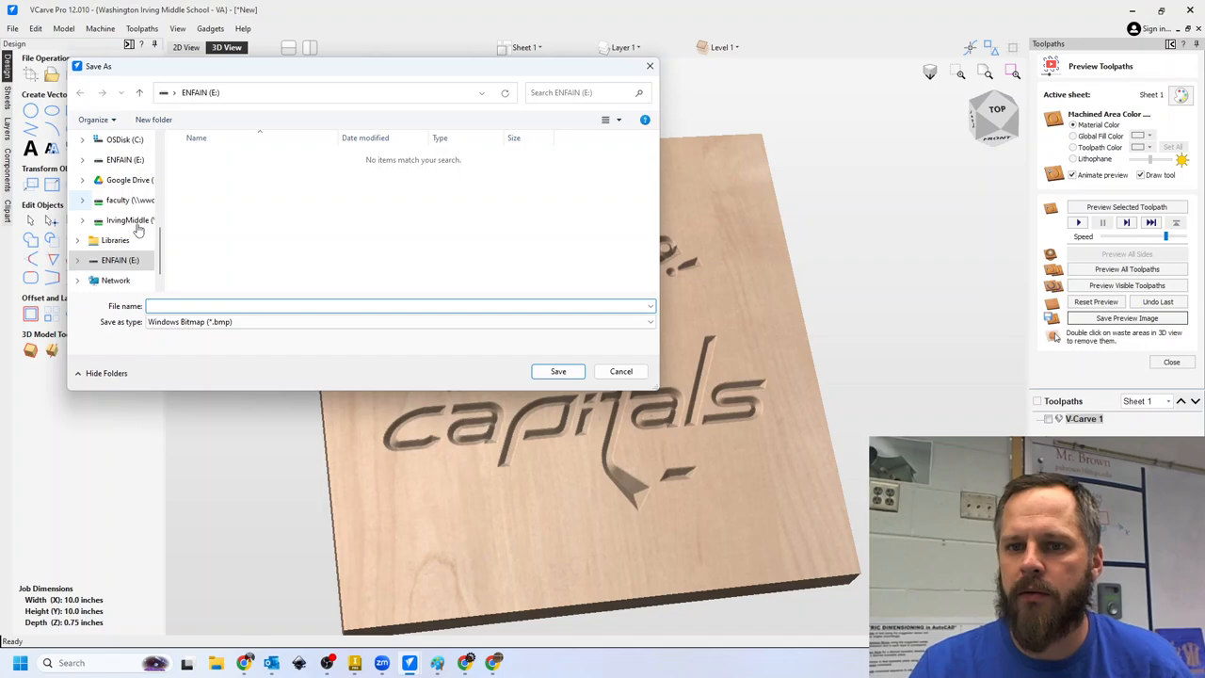
click(128, 181)
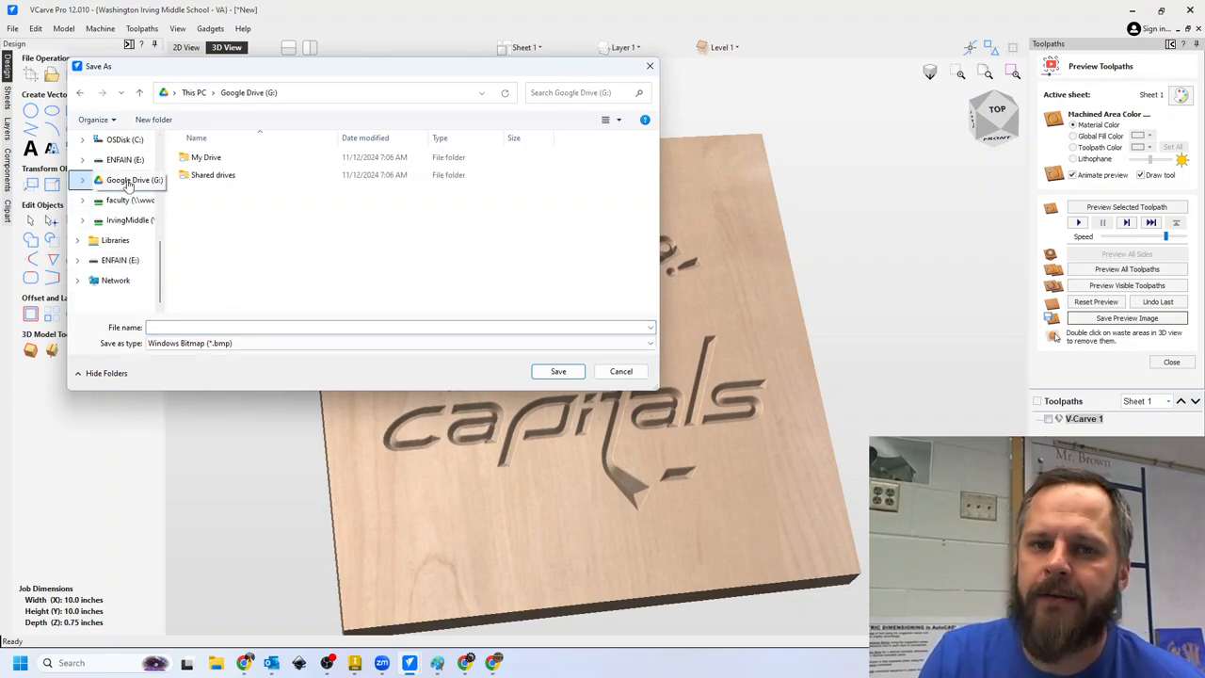
double_click(205, 158)
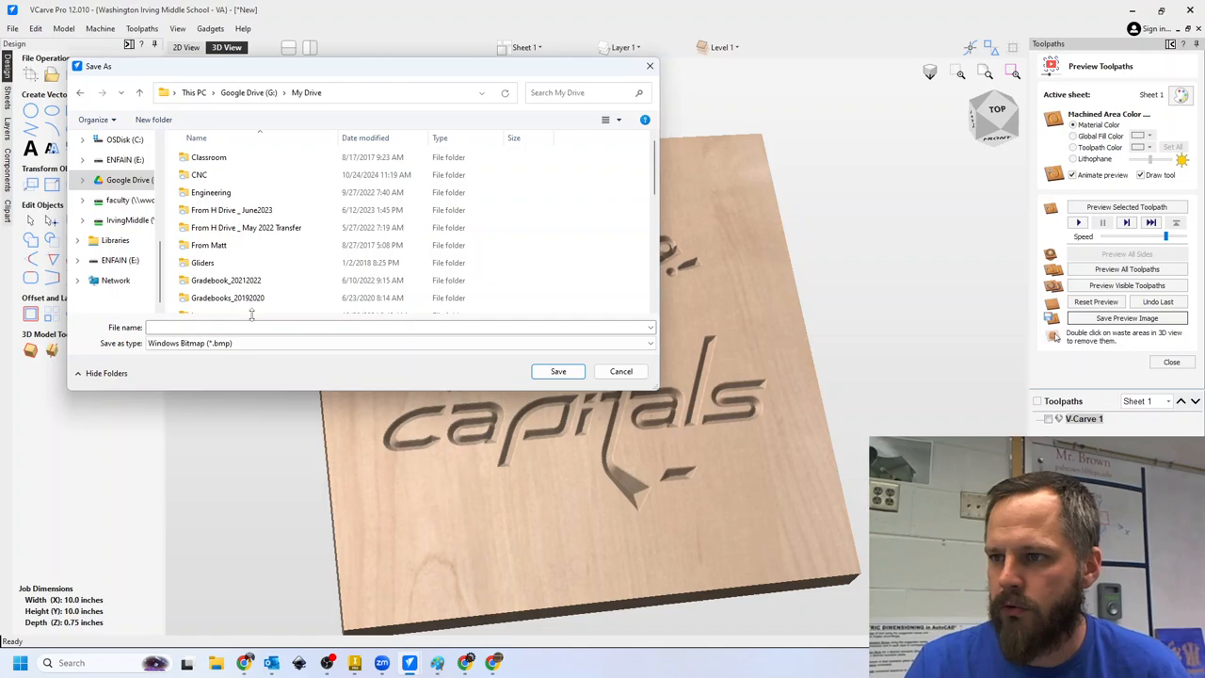
double_click(211, 192)
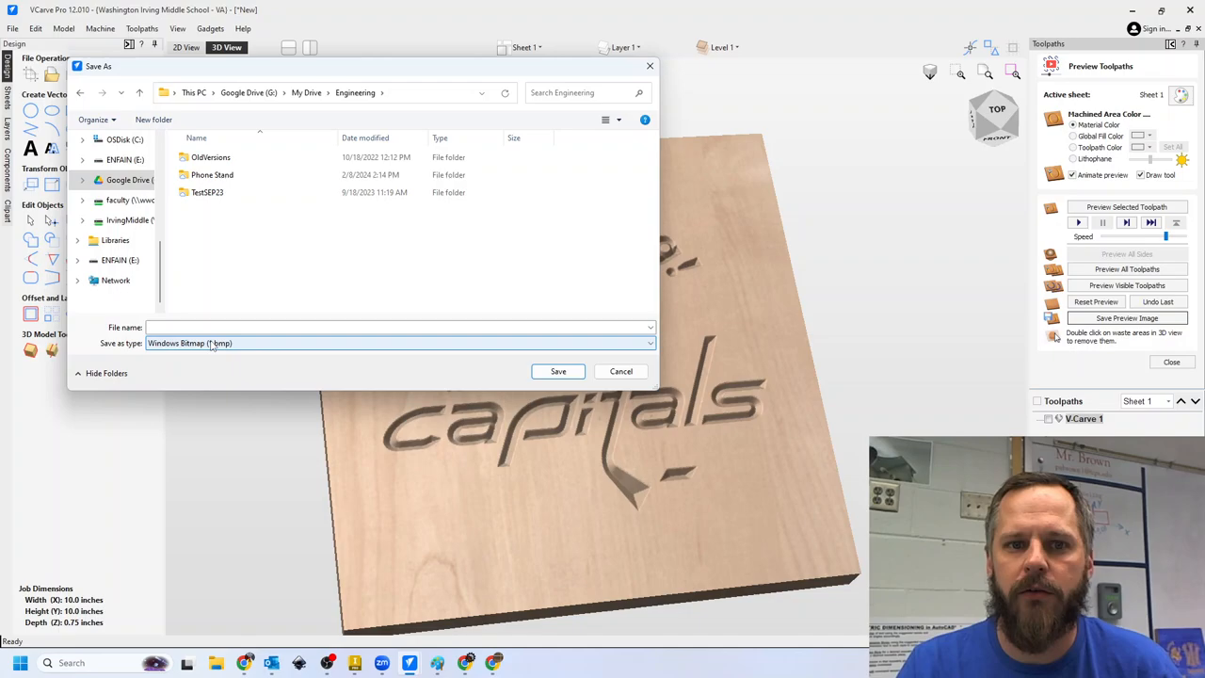
Step: Save the preview as a JPEG image named MrBrownCNC in the Engineering folder
click(396, 342)
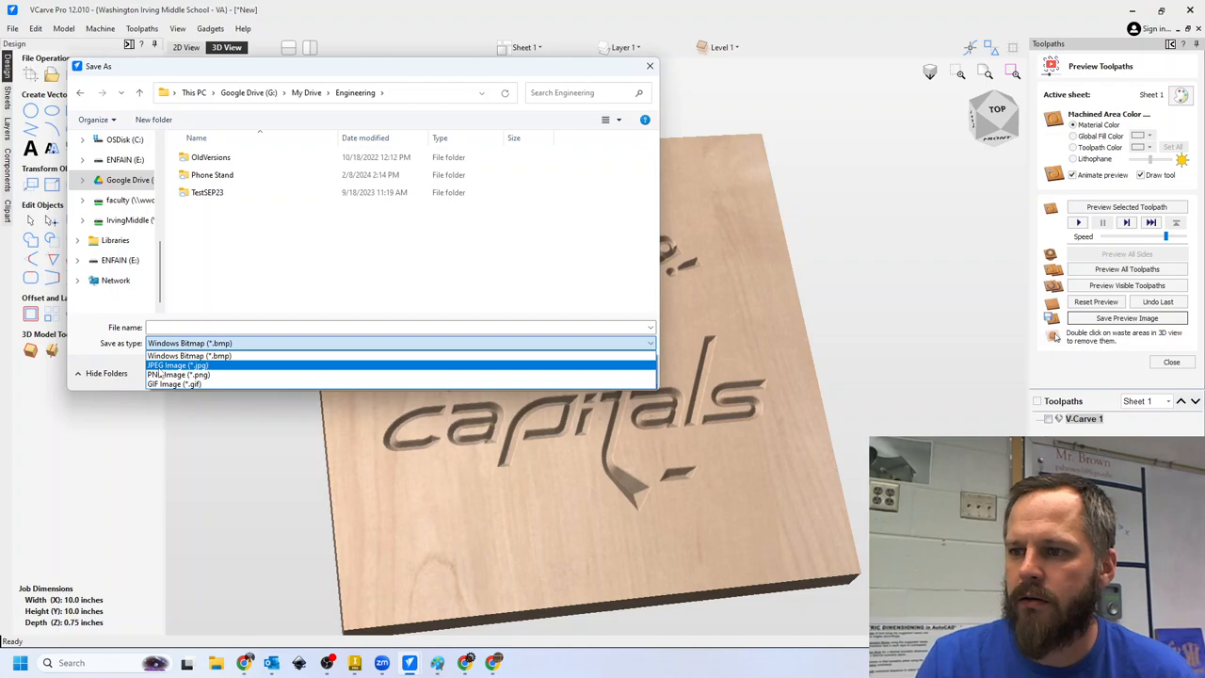
click(177, 365)
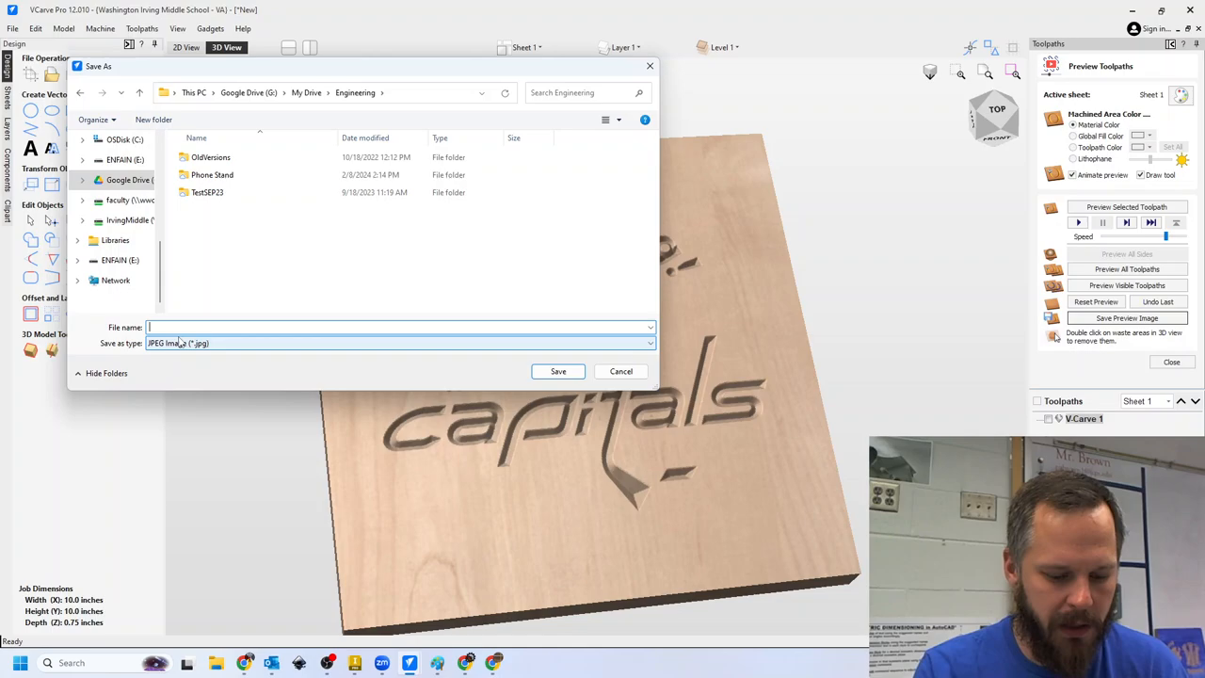
text(MrBrownCN)
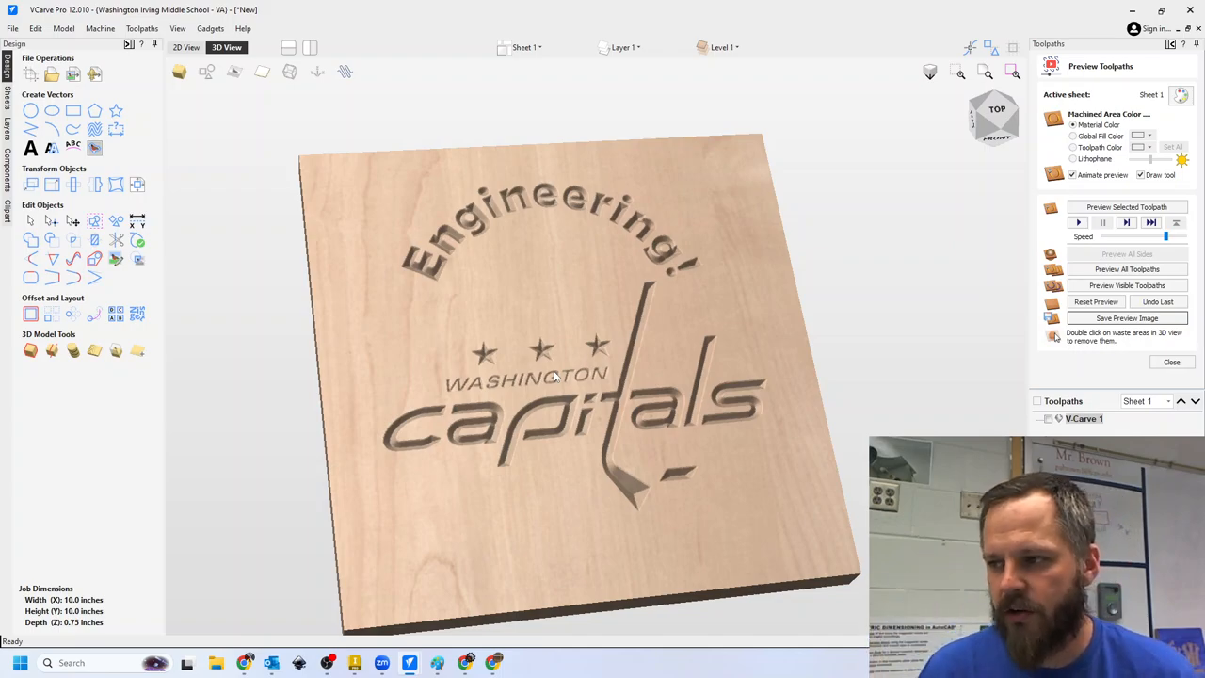
mouse_move(975, 347)
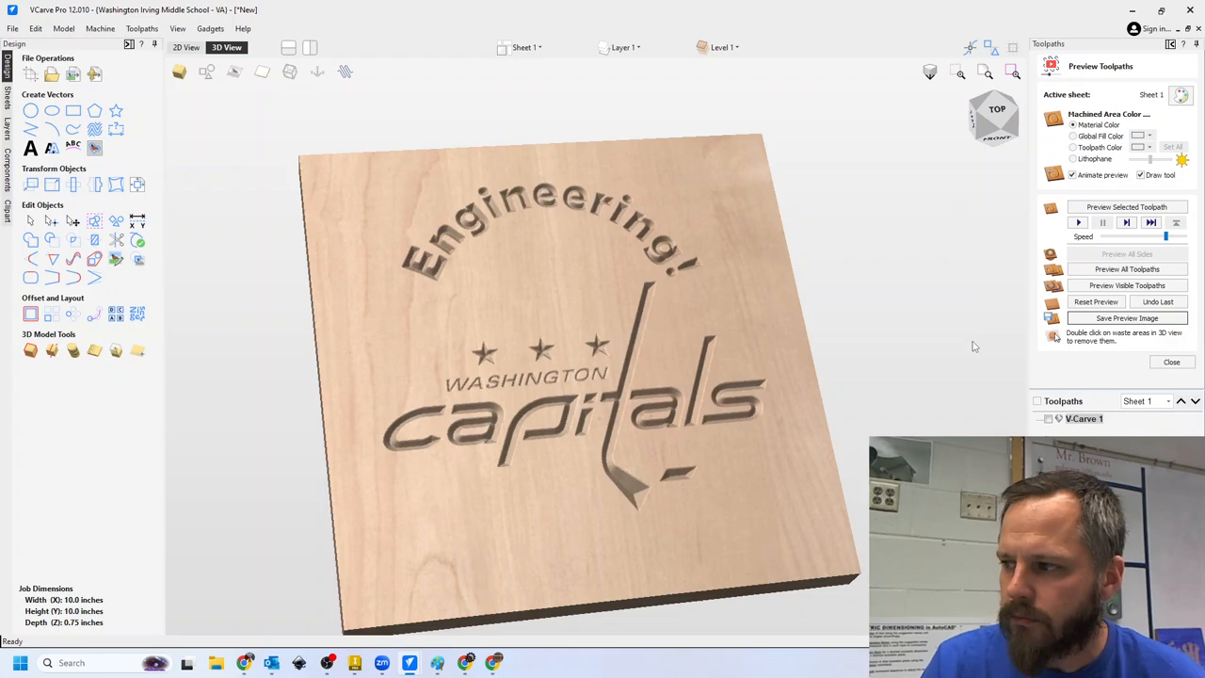
Step: Close the preview, dismiss the 'no visible toolpaths' message and reopen Save Preview Image
click(1171, 362)
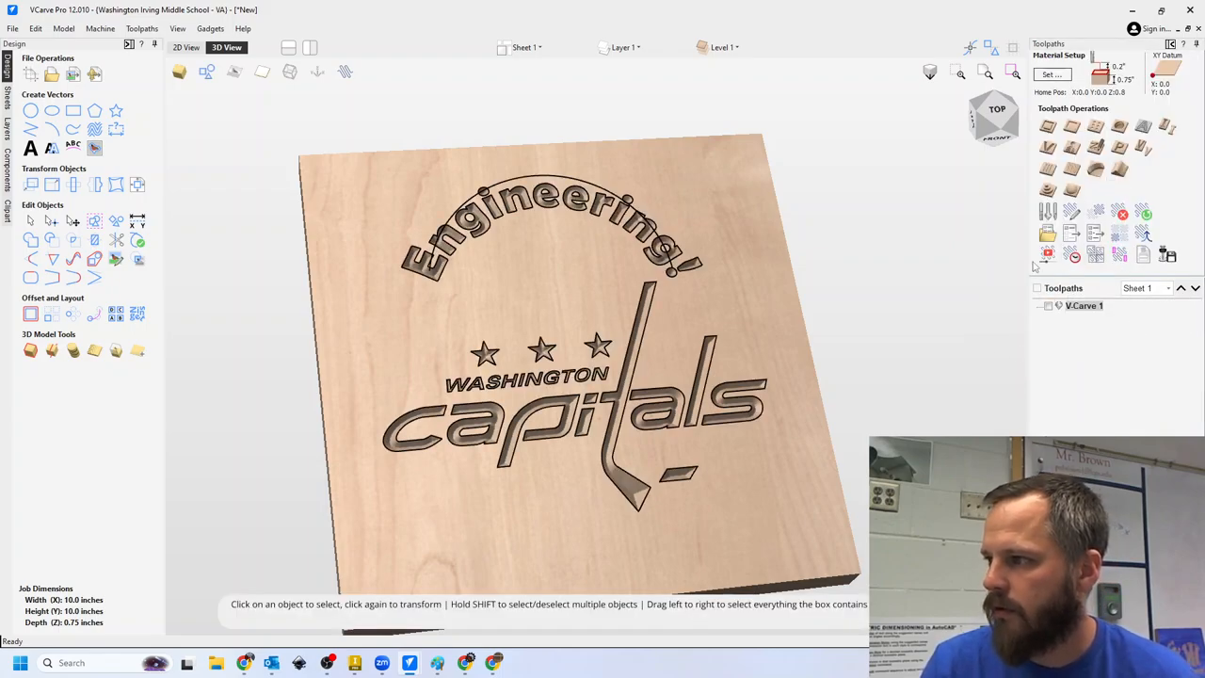
mouse_move(1046, 256)
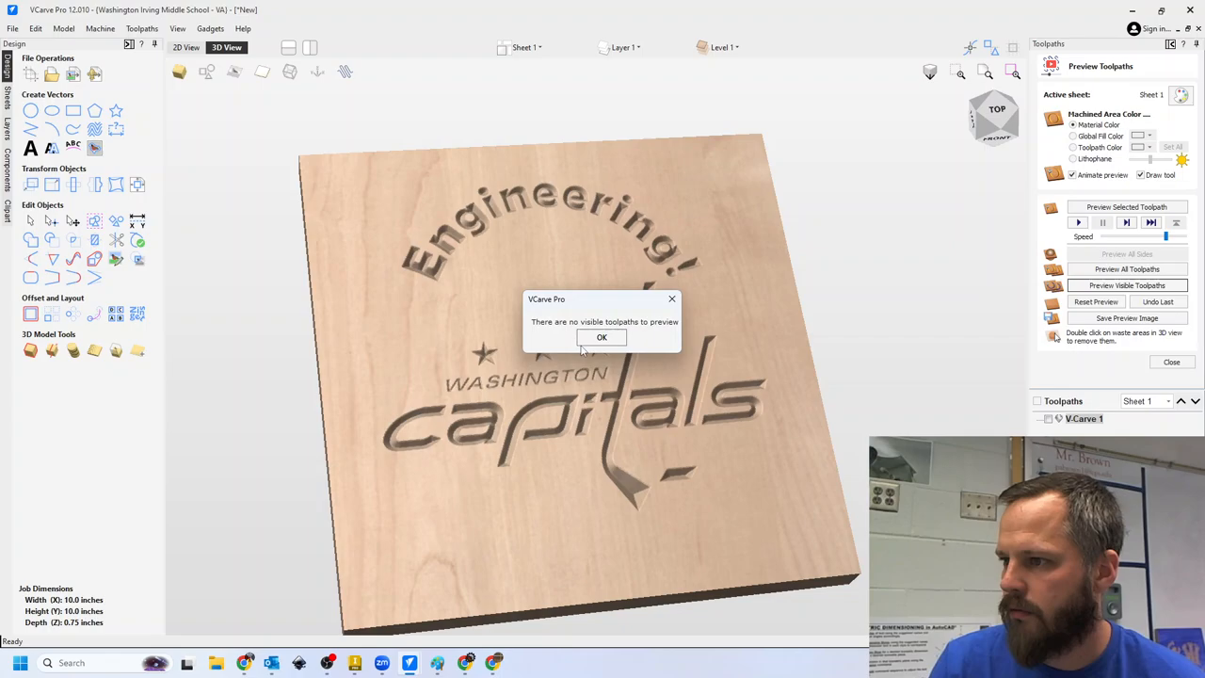
click(602, 337)
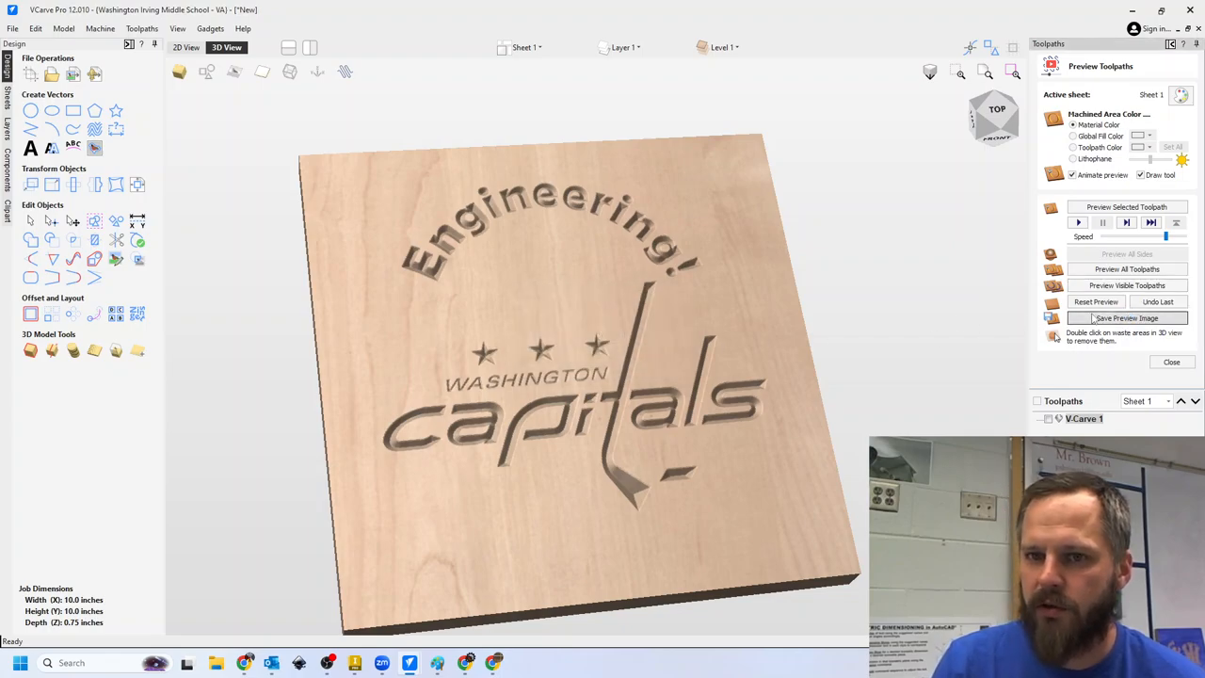
click(1125, 316)
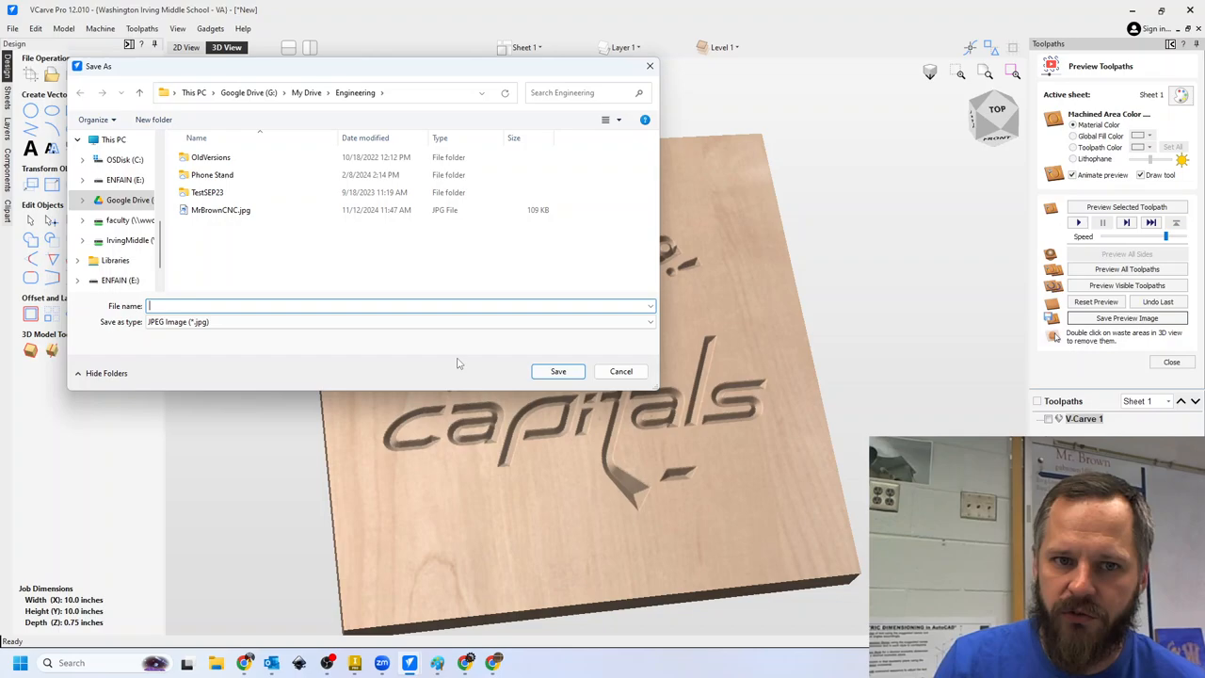